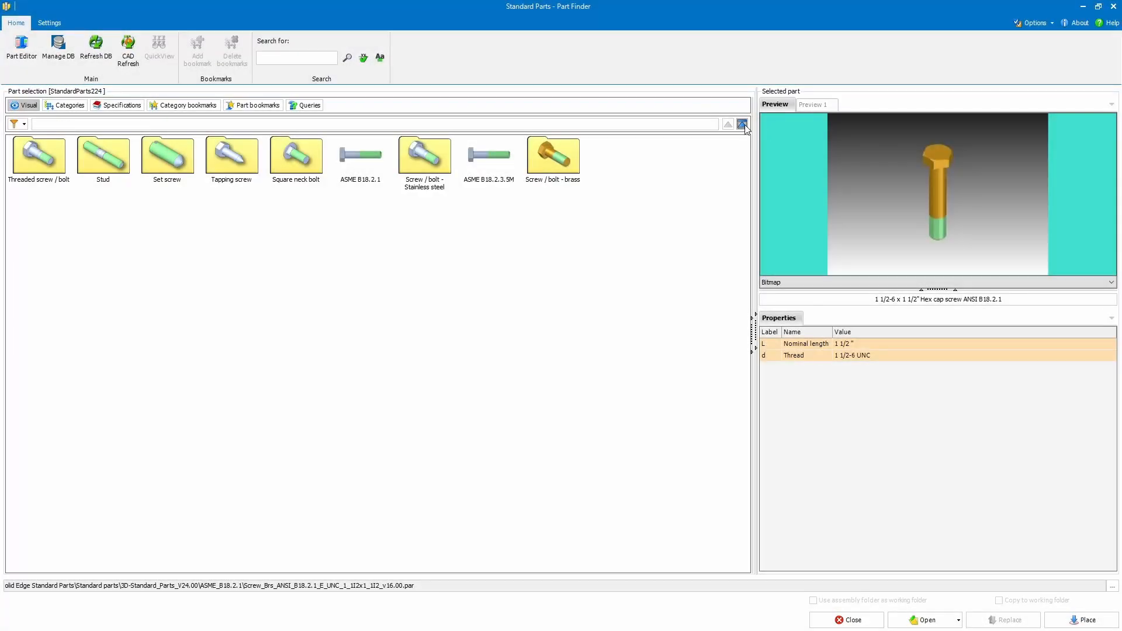
Go up to the top-level categories, browse into Piping - accessories, then close Part Finder.
{"action": "left_click", "coordinate": [742, 123]}
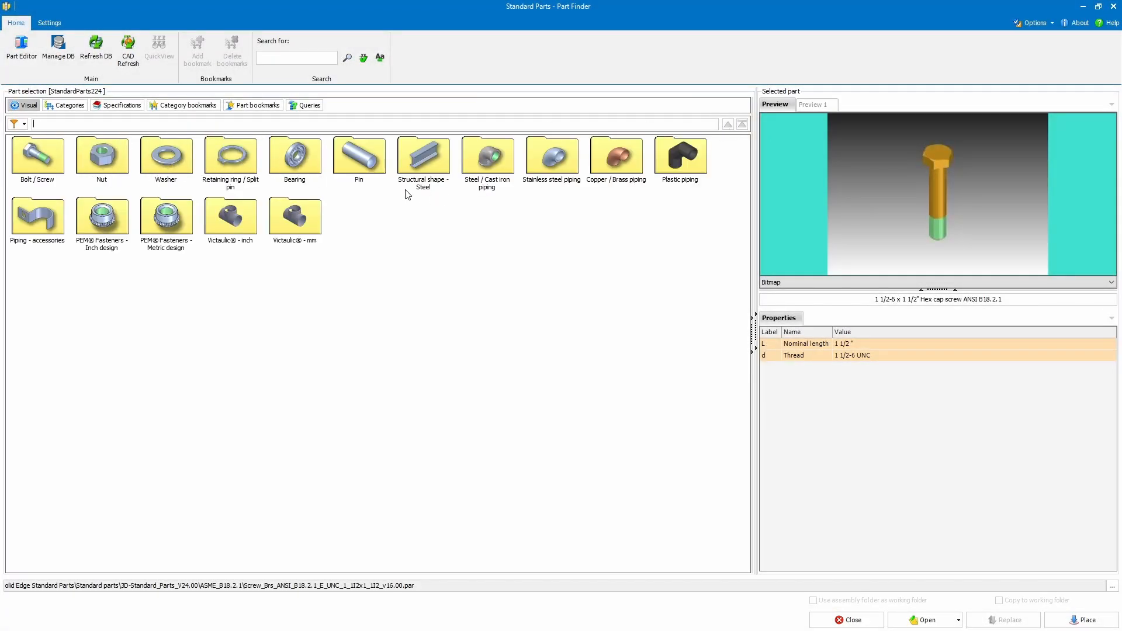
{"action": "mouse_move", "coordinate": [254, 174]}
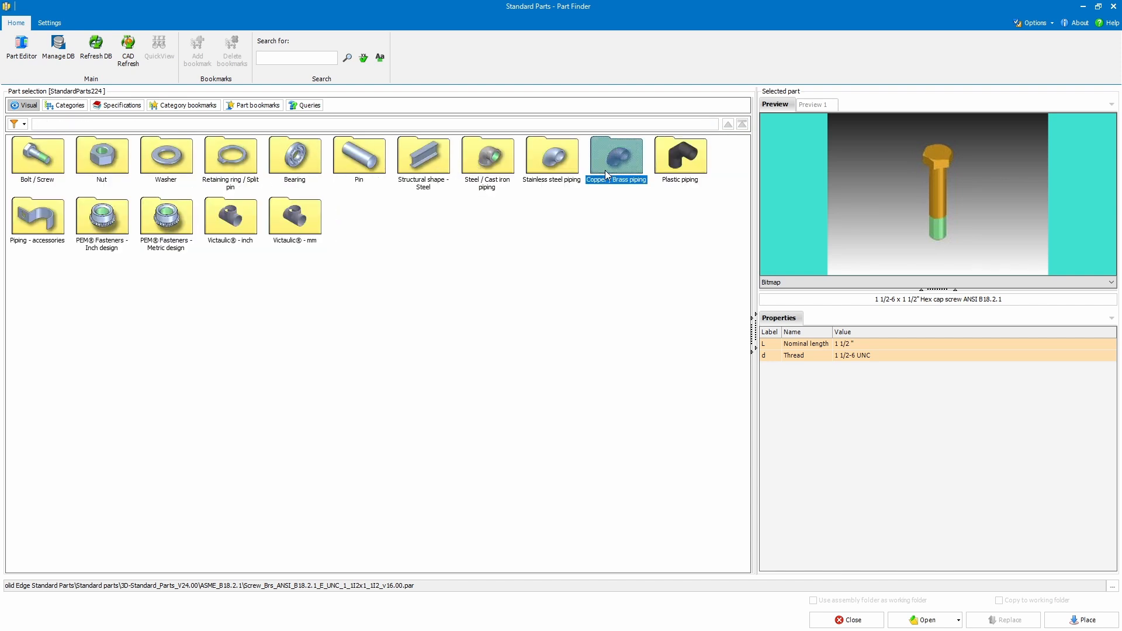
{"action": "double_click", "coordinate": [678, 156]}
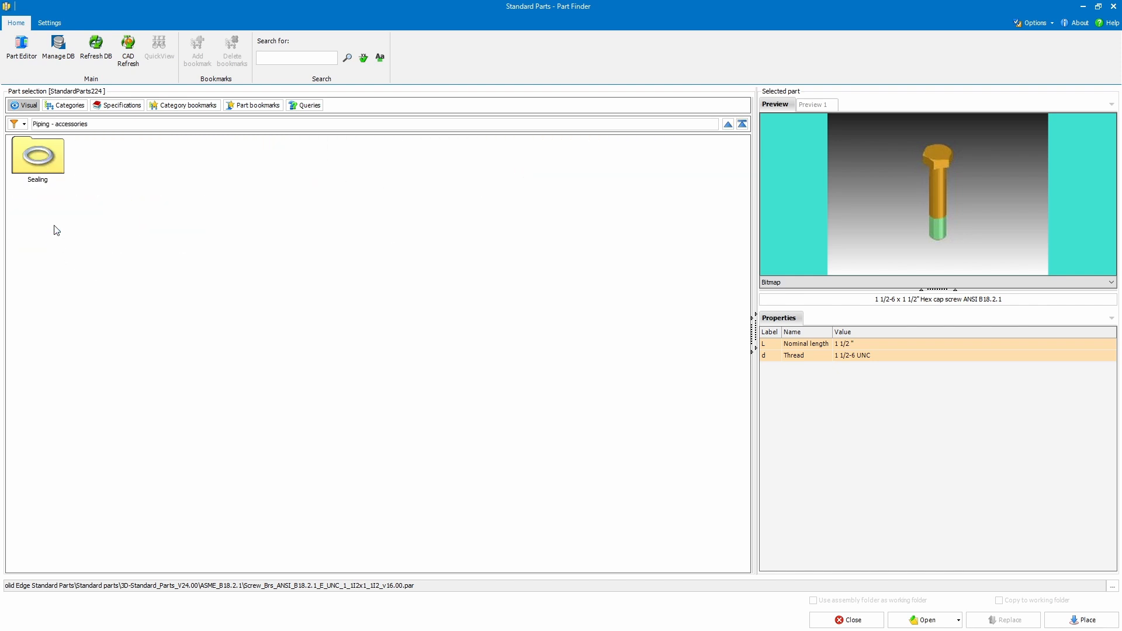
{"action": "left_click", "coordinate": [728, 123]}
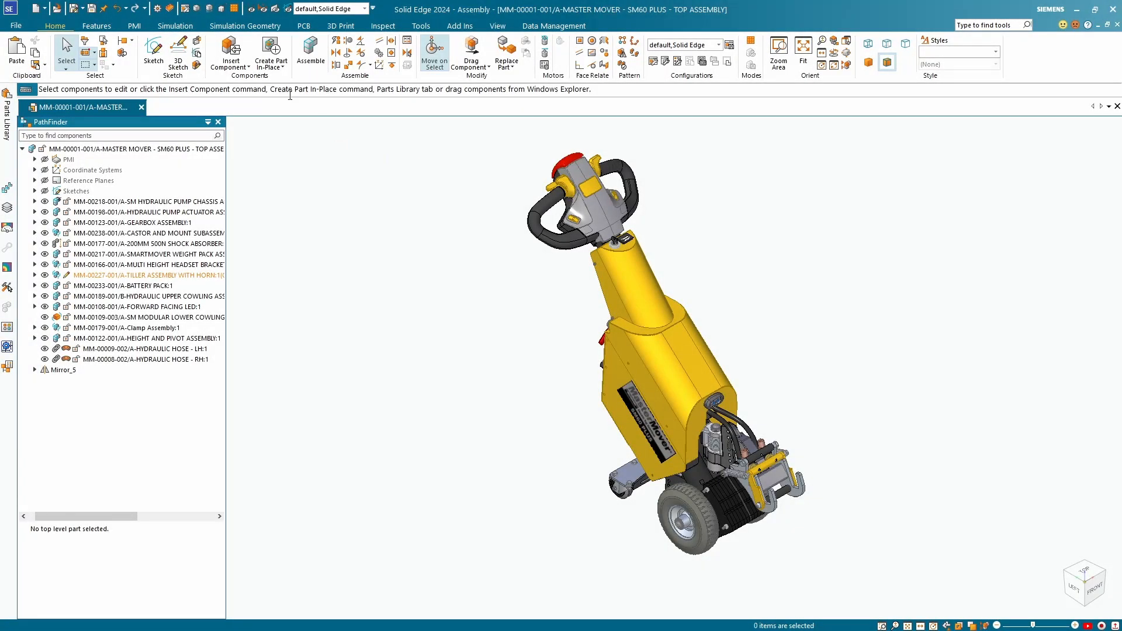
In Standard Parts, browse the category tree to Bolt/Screw - brass > Hex cap screw sizes.
{"action": "left_click", "coordinate": [230, 51]}
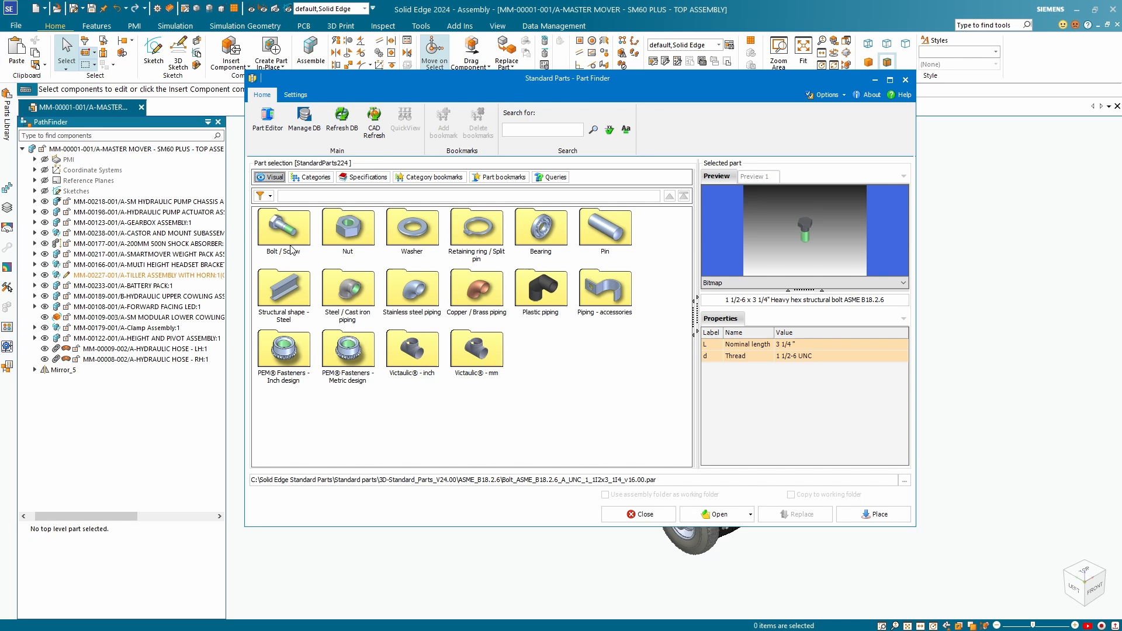
{"action": "mouse_move", "coordinate": [270, 177]}
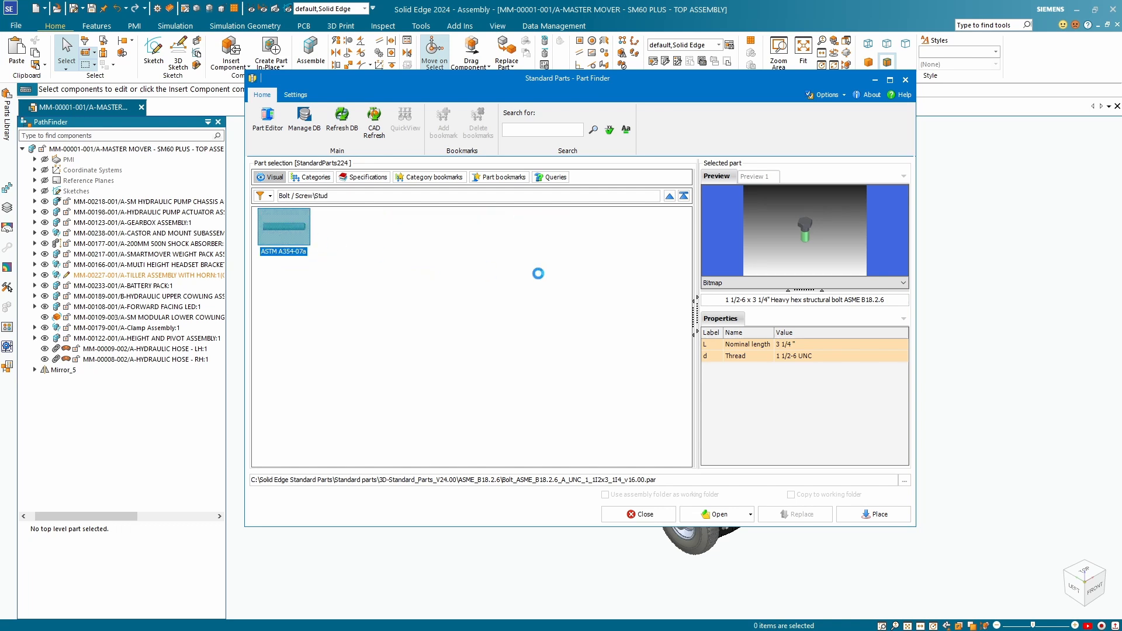
{"action": "left_click", "coordinate": [311, 176]}
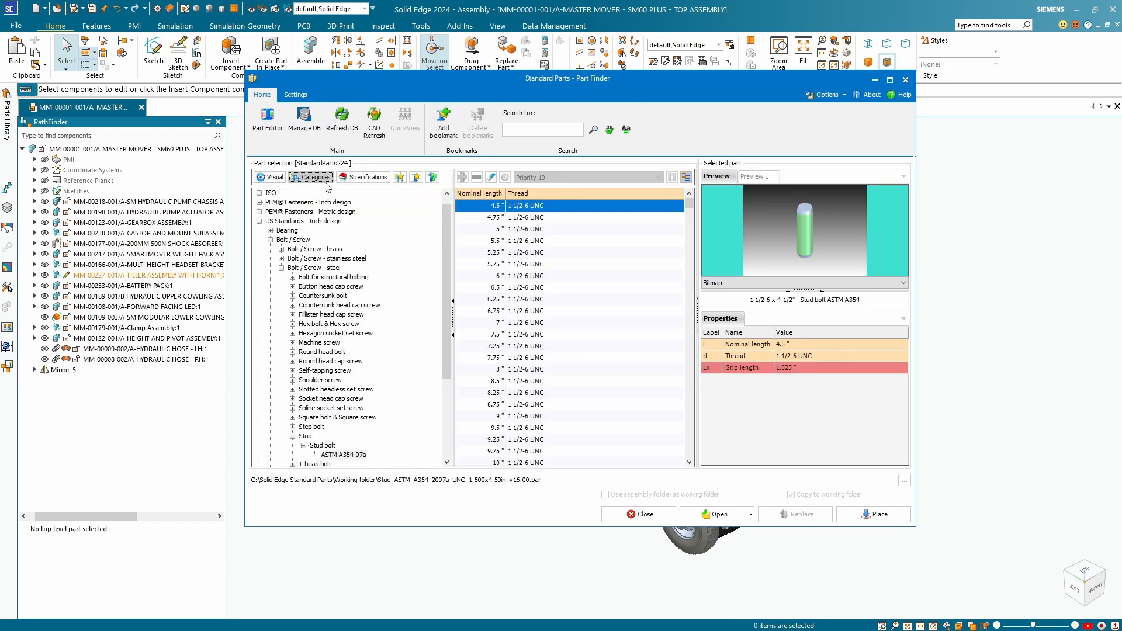
{"action": "left_click", "coordinate": [313, 247]}
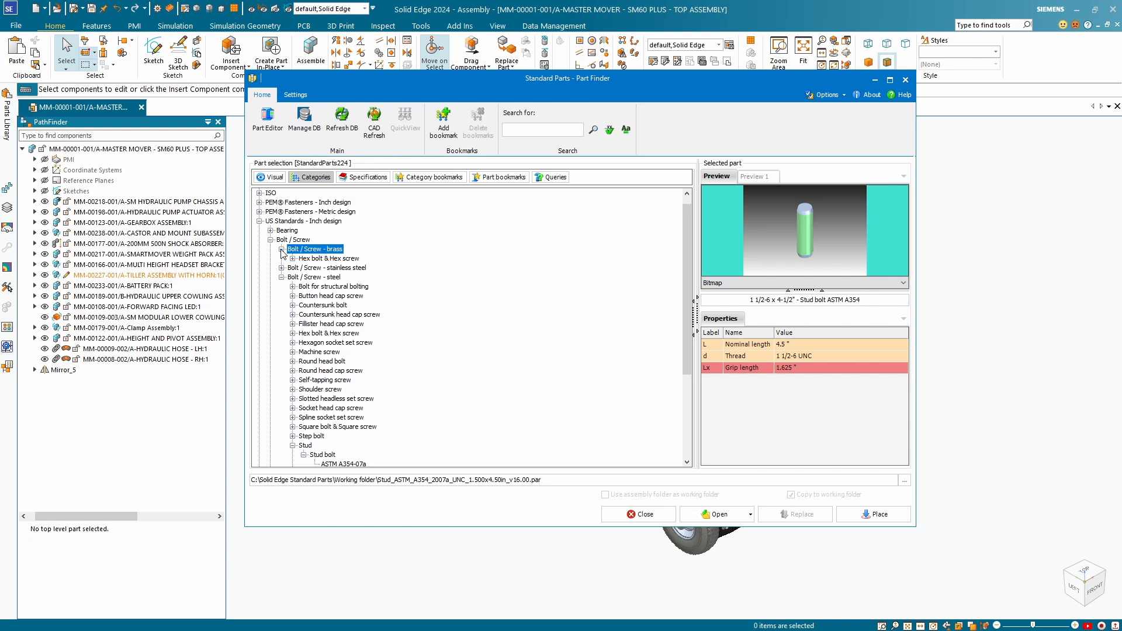
{"action": "left_click", "coordinate": [294, 257]}
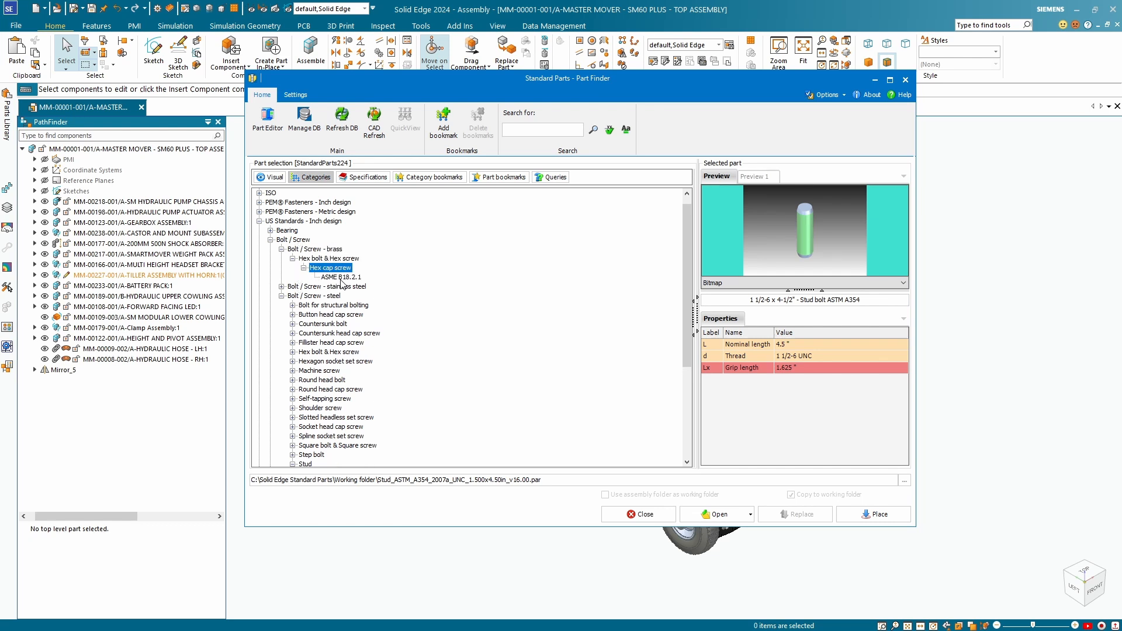
{"action": "left_click", "coordinate": [341, 277]}
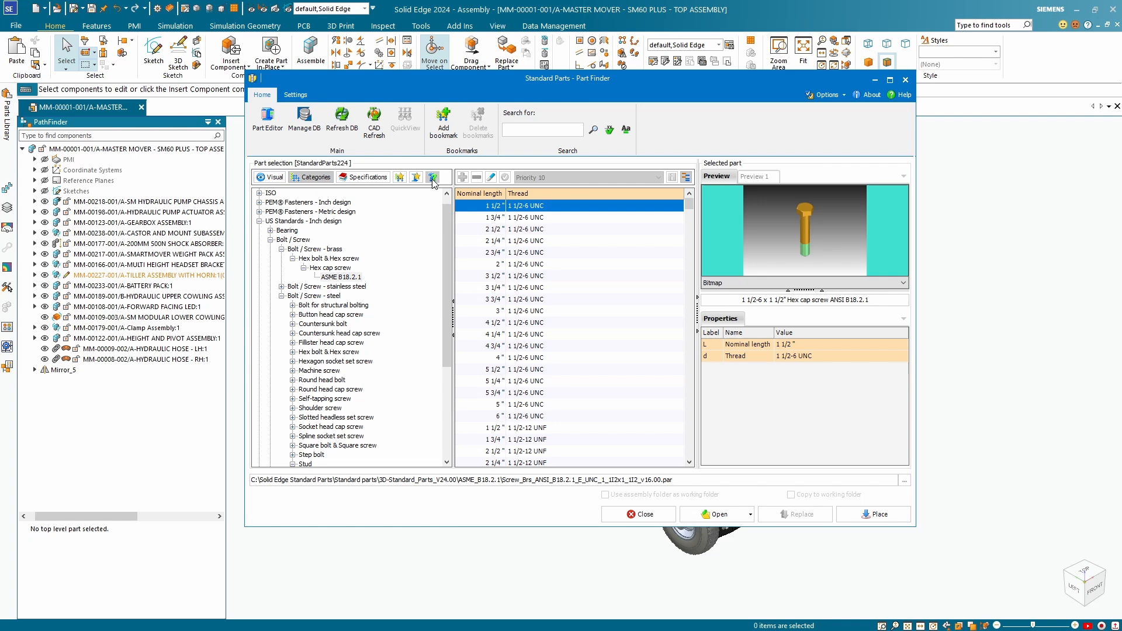
Switch to the checklist view of categories, then close the parts library.
{"action": "left_click", "coordinate": [434, 176]}
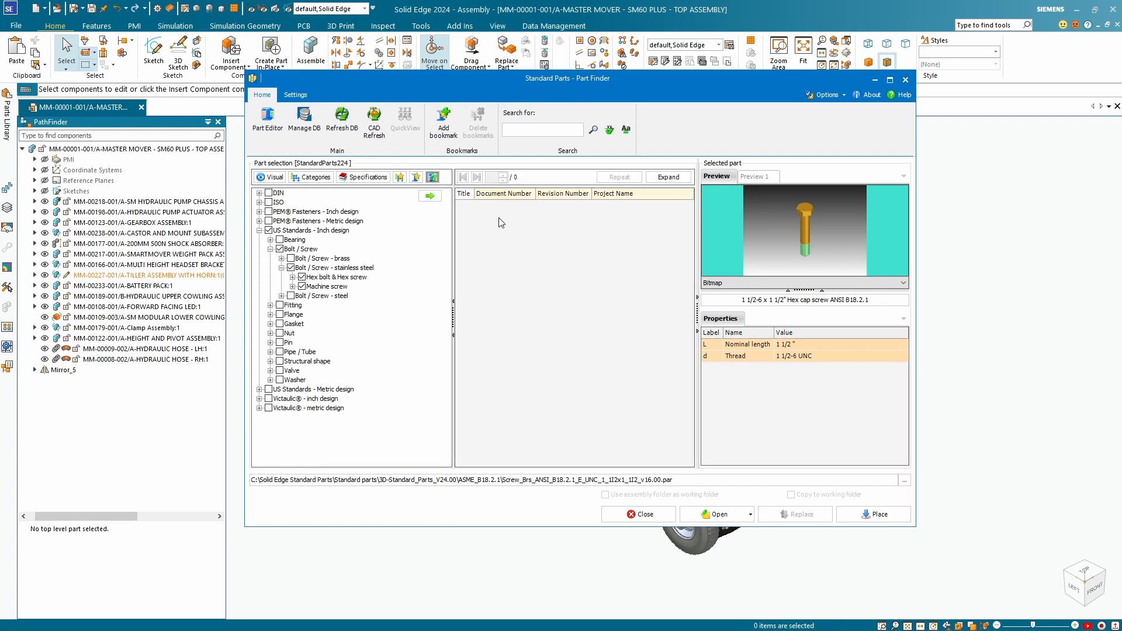
{"action": "left_click", "coordinate": [270, 52]}
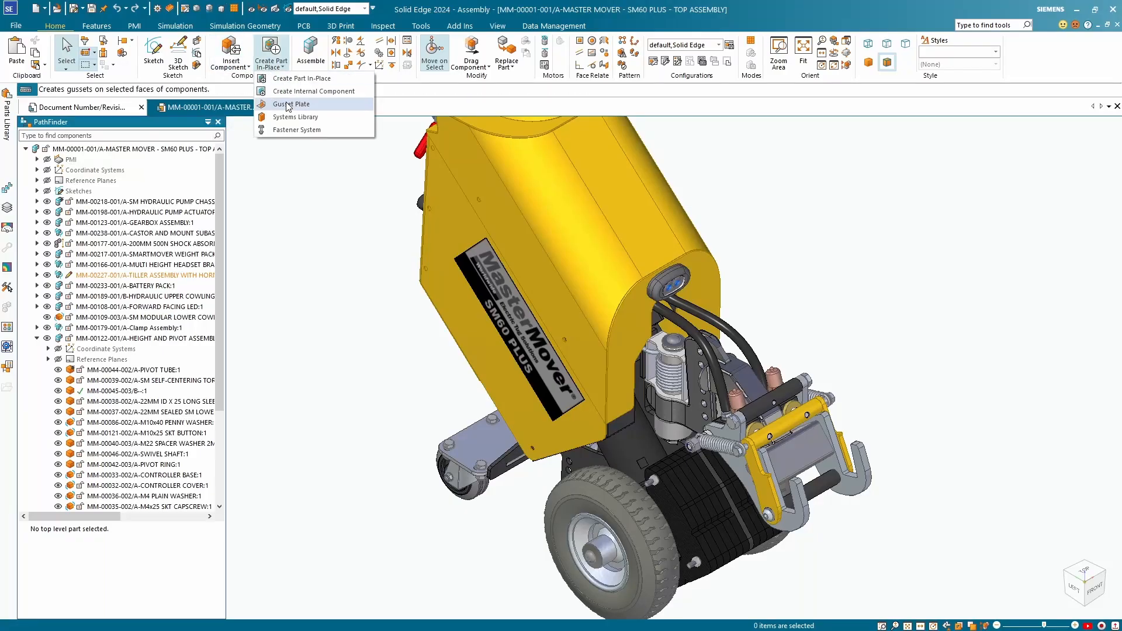
{"action": "mouse_move", "coordinate": [296, 130]}
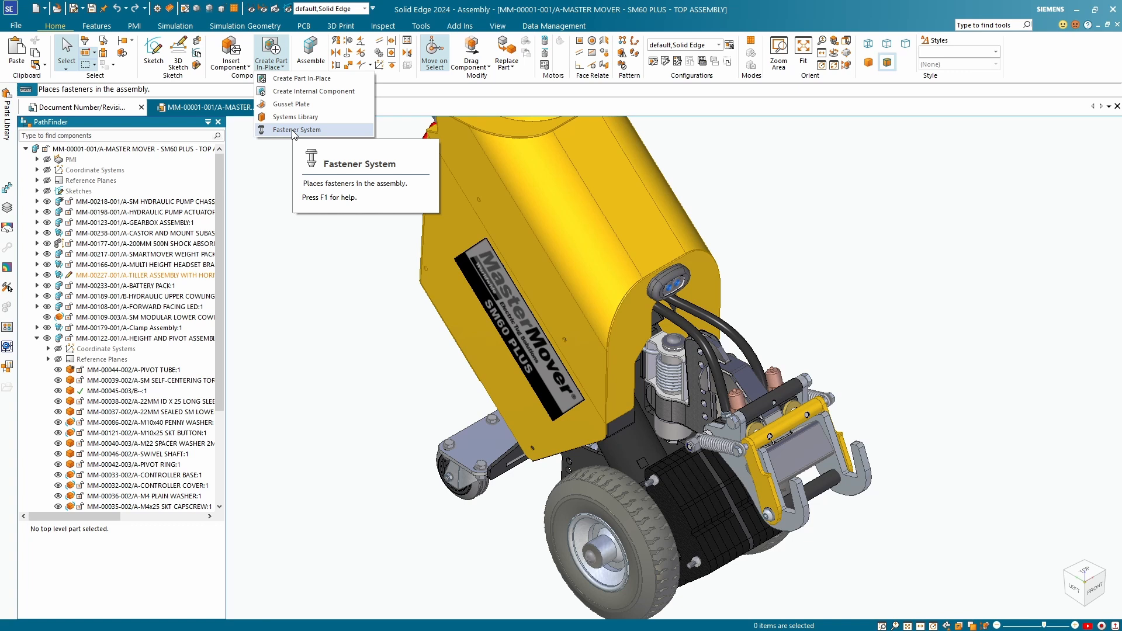
Start Fastener System in Single selection on the clamp arm hole's top edge and reach the stack dialog.
{"action": "left_click", "coordinate": [295, 129]}
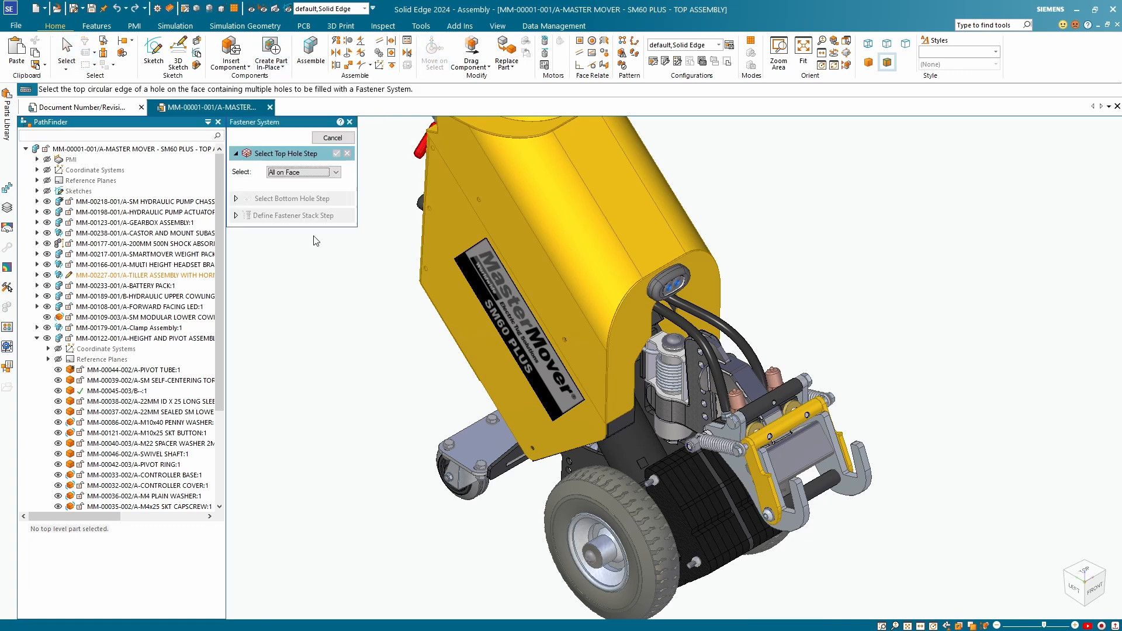
{"action": "left_click", "coordinate": [302, 171]}
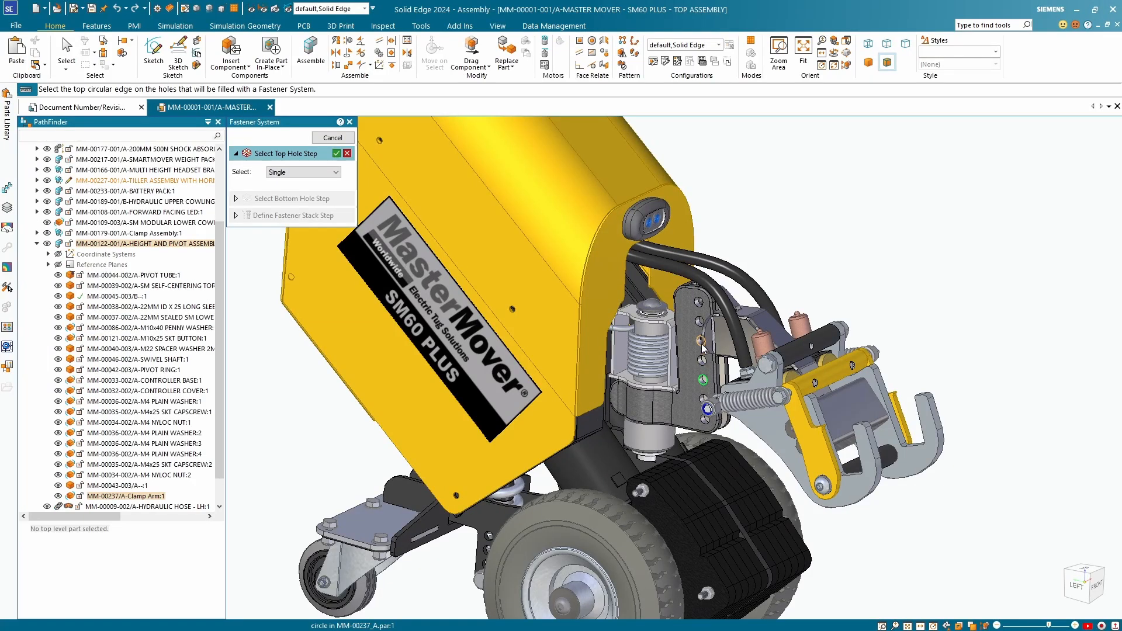
{"action": "left_click", "coordinate": [335, 153]}
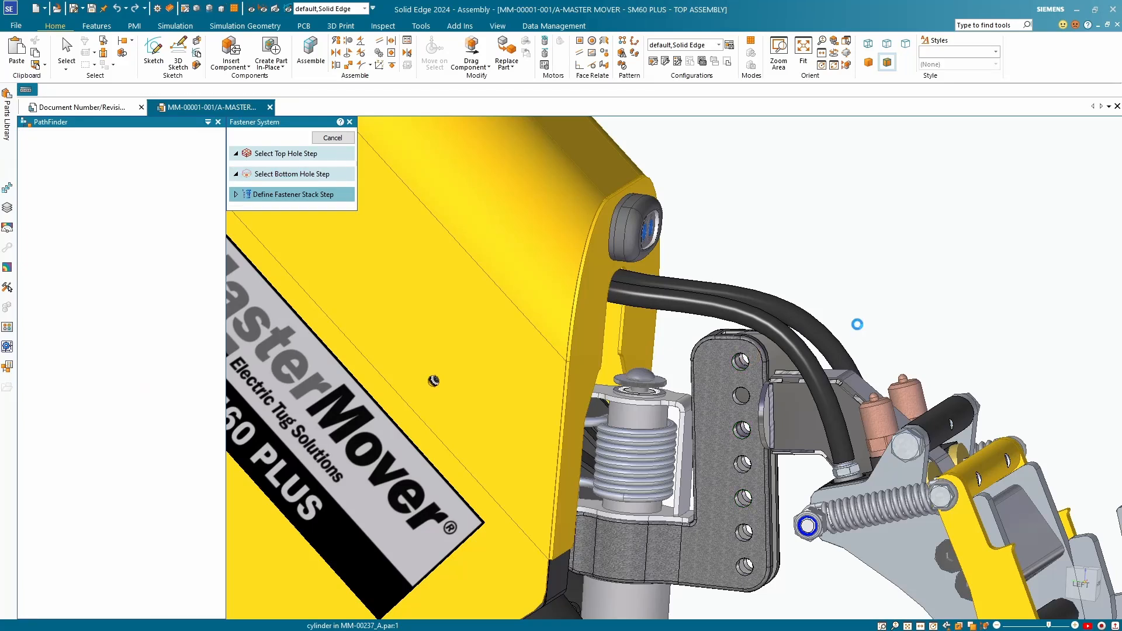
{"action": "left_click", "coordinate": [293, 194]}
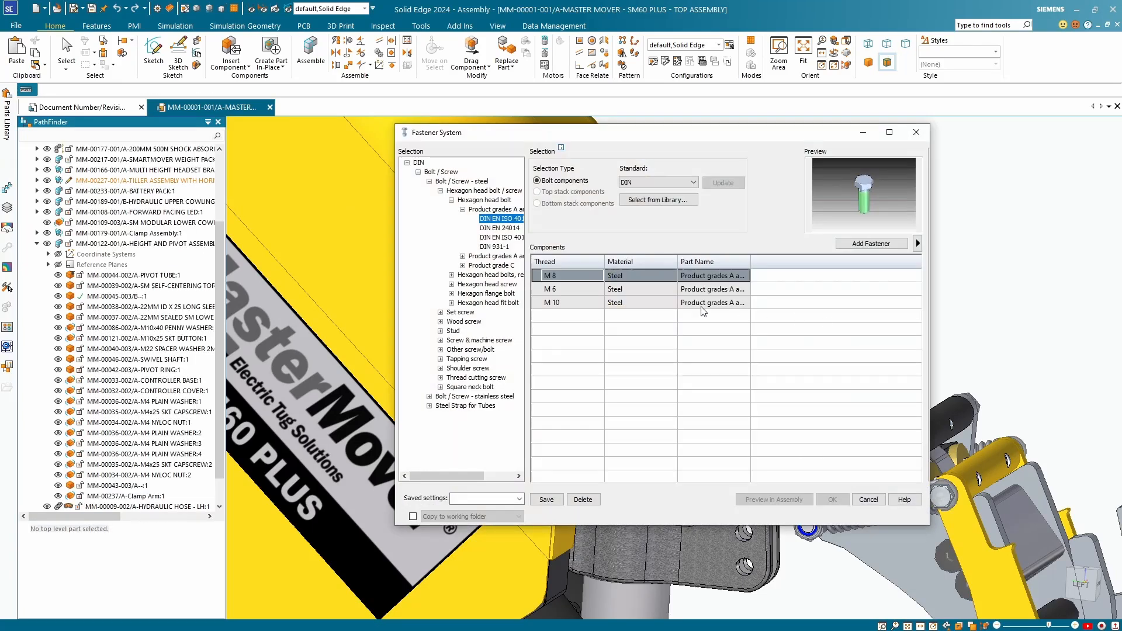
Add the M 10 steel hexagon head bolt to the fastener stack.
{"action": "left_click", "coordinate": [551, 302]}
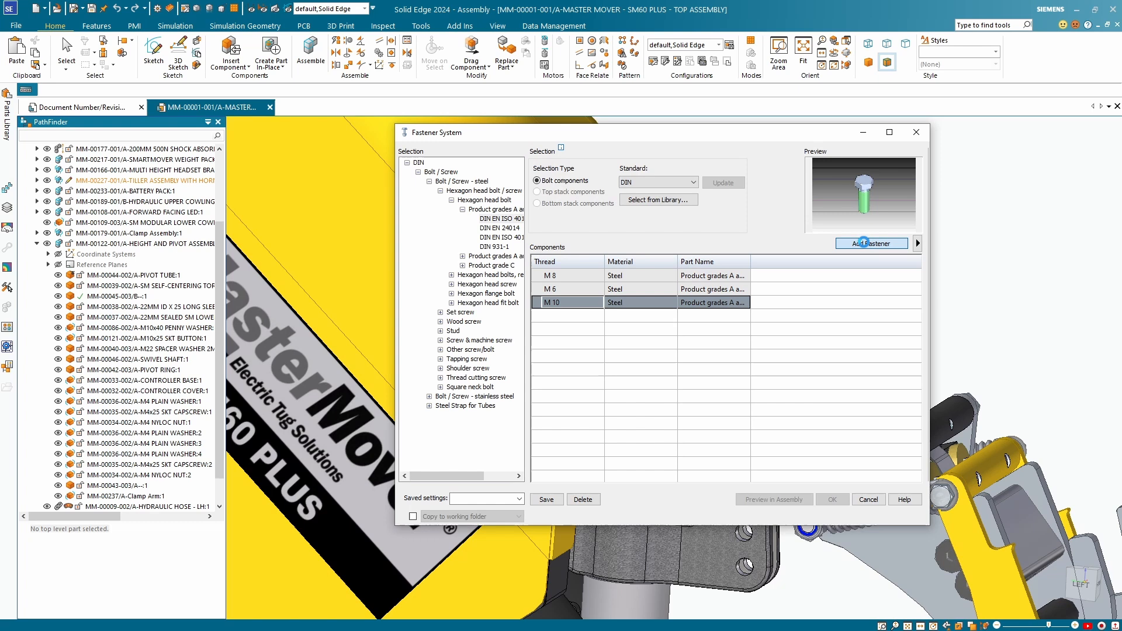
{"action": "left_click", "coordinate": [870, 243]}
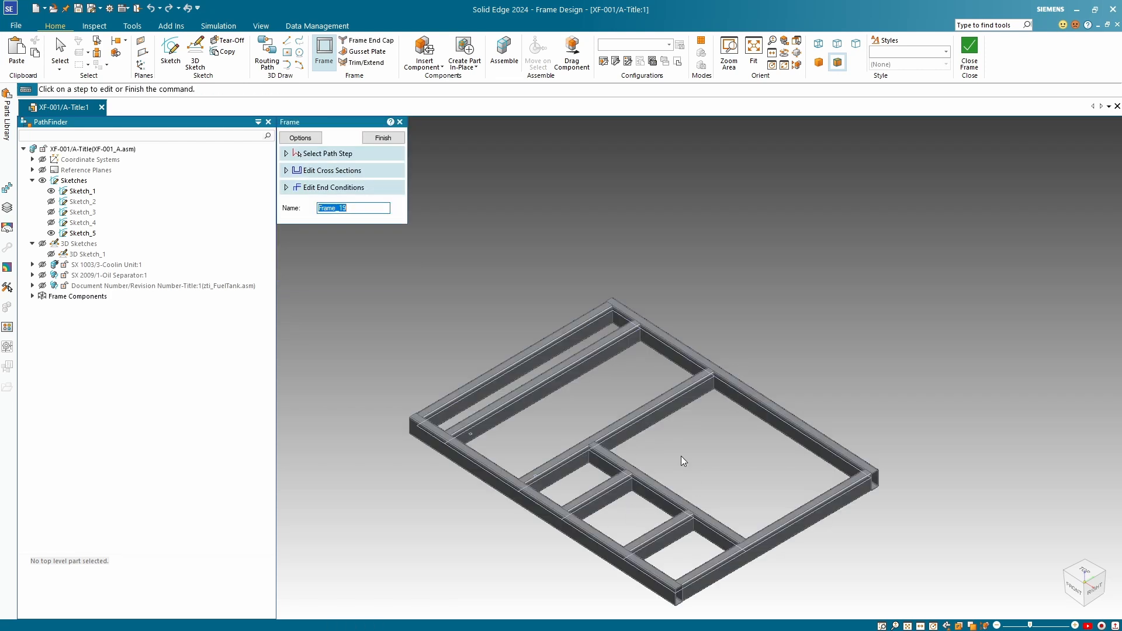
Finish the frame path, start another, and confirm the Frame Options dialog.
{"action": "left_click", "coordinate": [383, 138]}
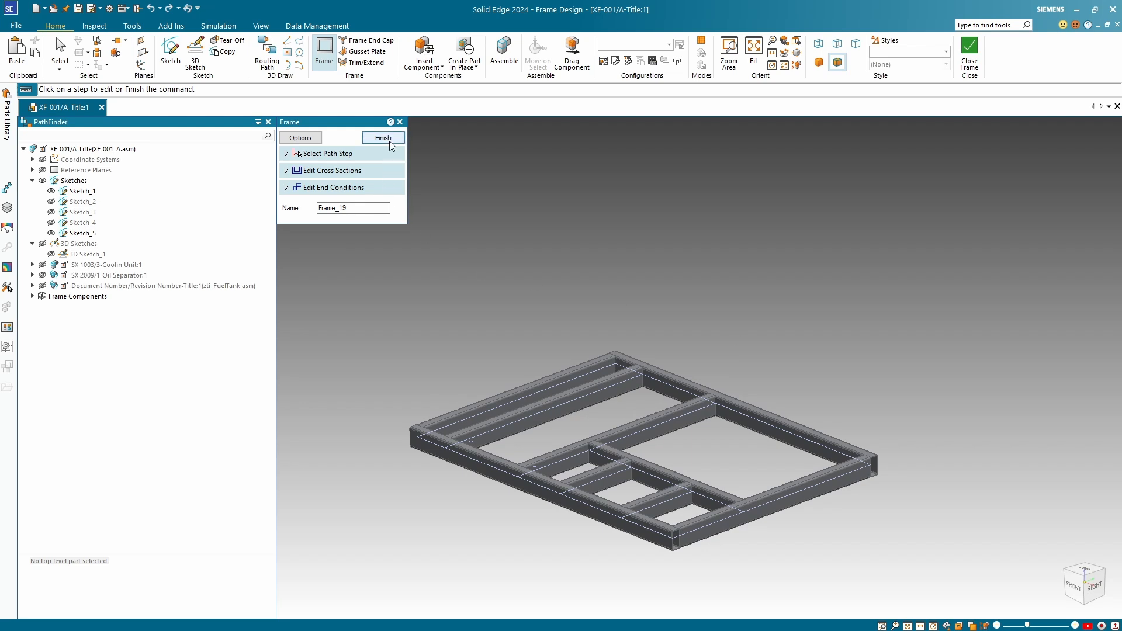
{"action": "left_click", "coordinate": [328, 153]}
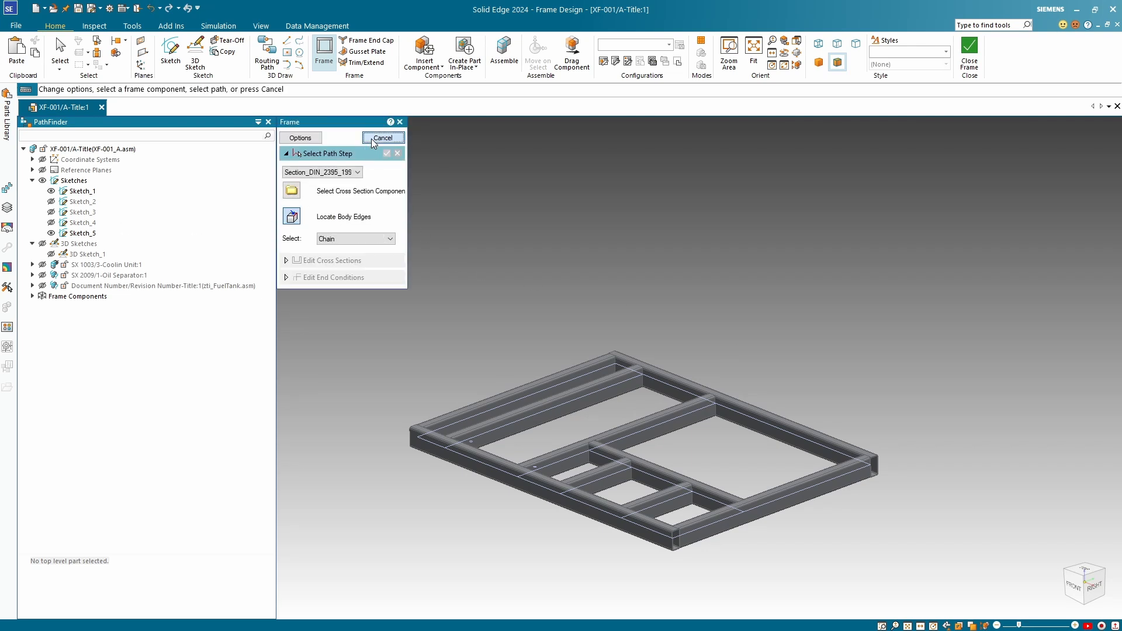
{"action": "left_click", "coordinate": [300, 138]}
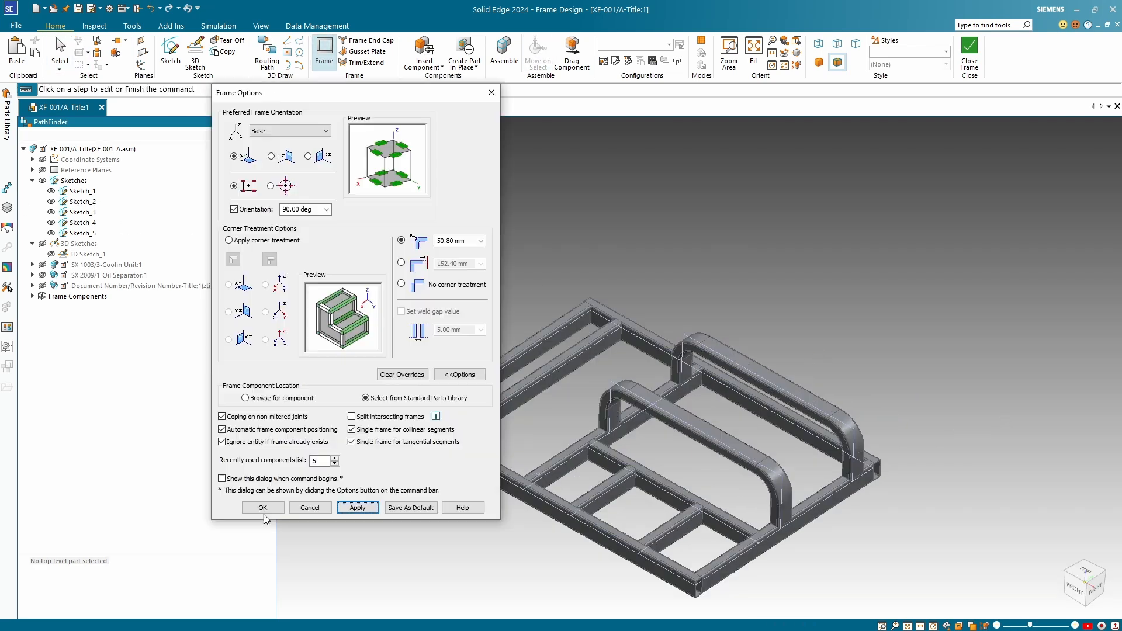
{"action": "left_click", "coordinate": [261, 507]}
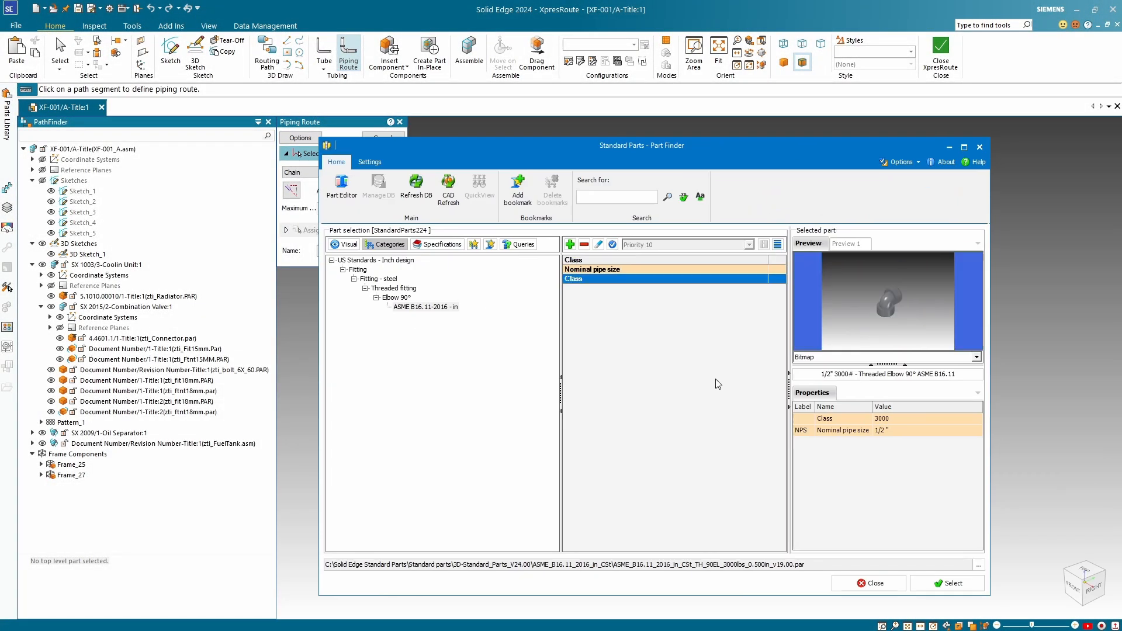
Select the 1/2" threaded 90° elbow for the piping route before launching Database Administrator.
{"action": "left_click", "coordinate": [945, 583]}
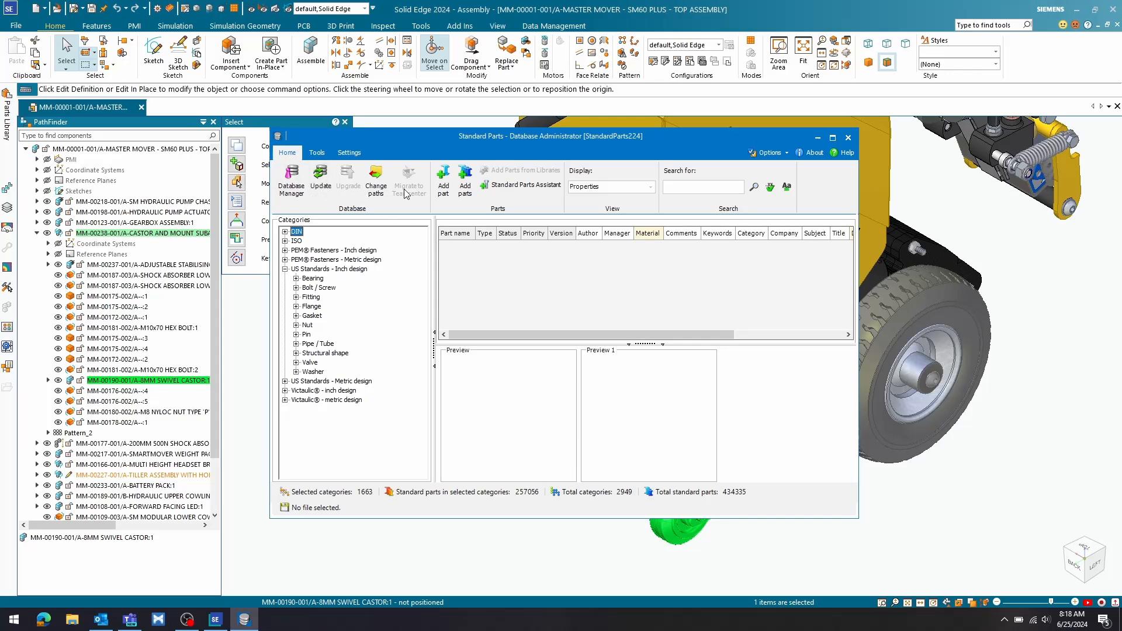
{"action": "mouse_move", "coordinate": [345, 339]}
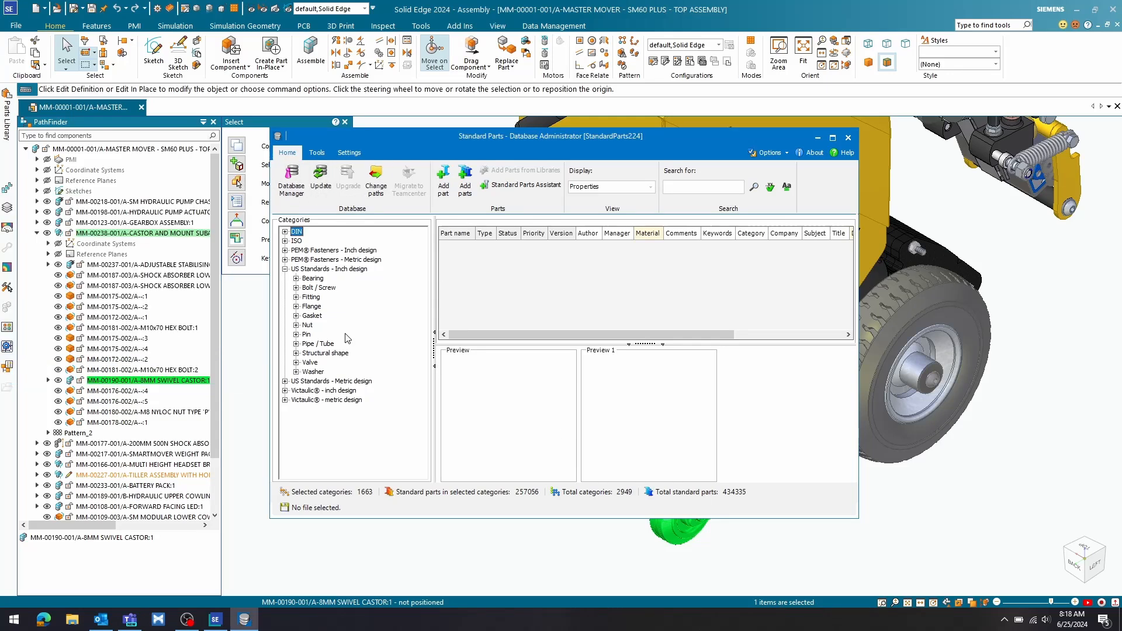